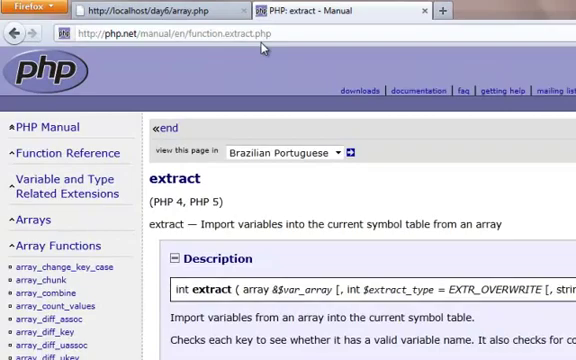
Scroll down the php.net extract() manual page to read the documentation
{"action": "scroll", "scroll_direction": "down", "scroll_amount": 3}
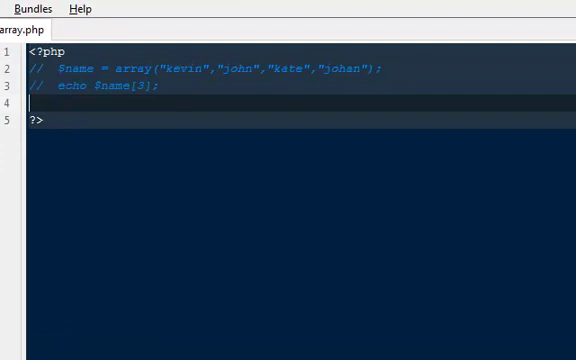
Start a new statement $data = array(); below the commented-out code
{"action": "key", "text": "enter"}
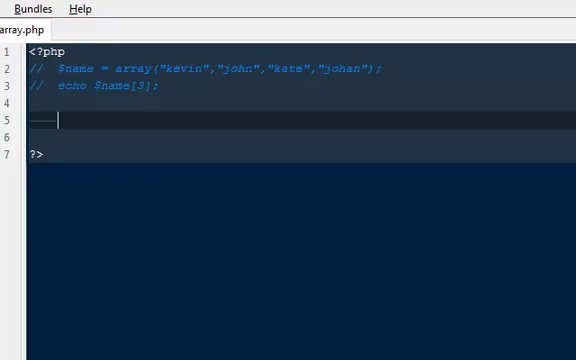
{"action": "type", "text": "$"}
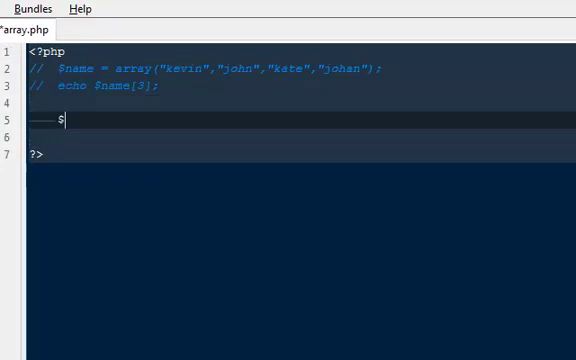
{"action": "type", "text": "data"}
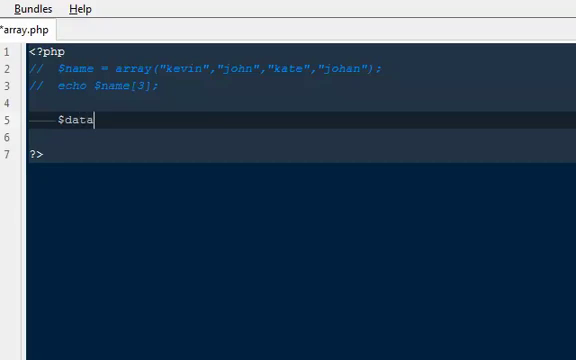
{"action": "type", "text": "="}
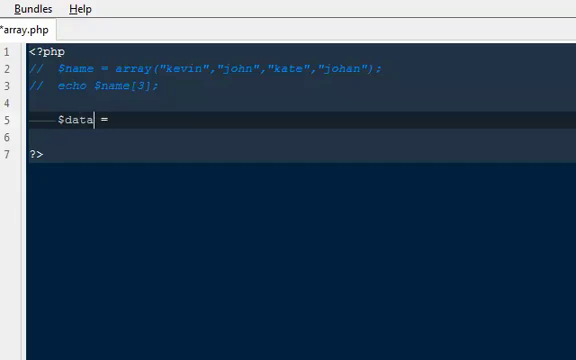
{"action": "type", "text": "a"}
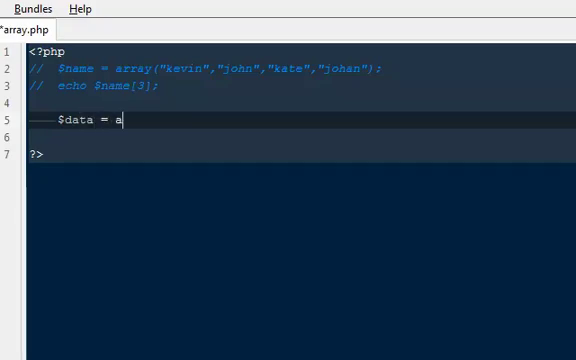
{"action": "type", "text": "rray)"}
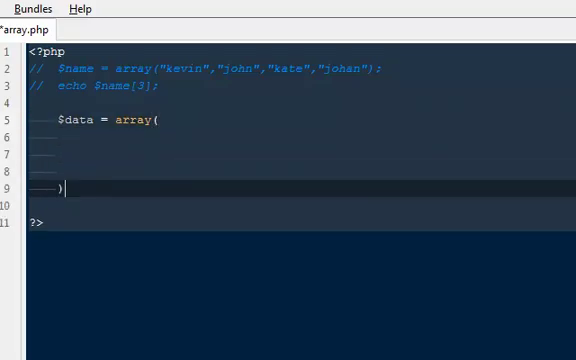
{"action": "type", "text": ";"}
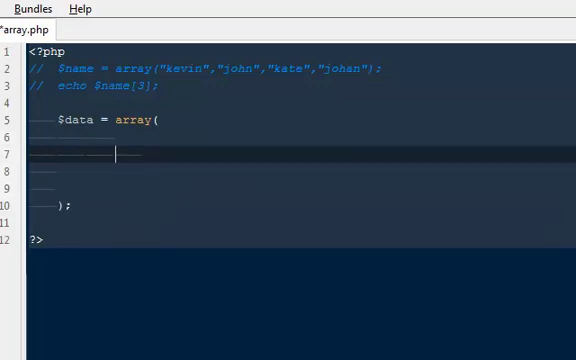
{"action": "type", "text": "\""}
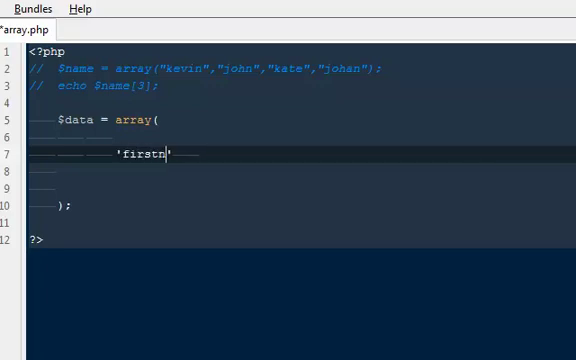
{"action": "type", "text": "ame' ="}
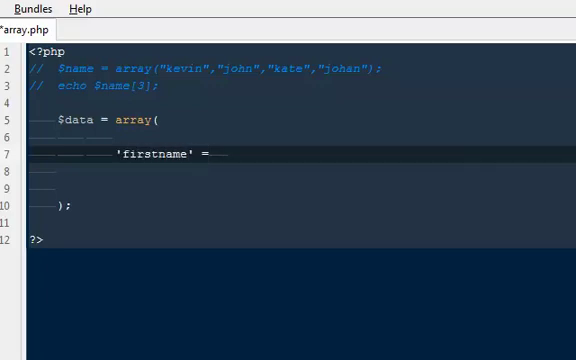
{"action": "type", "text": "=> 'ho'"}
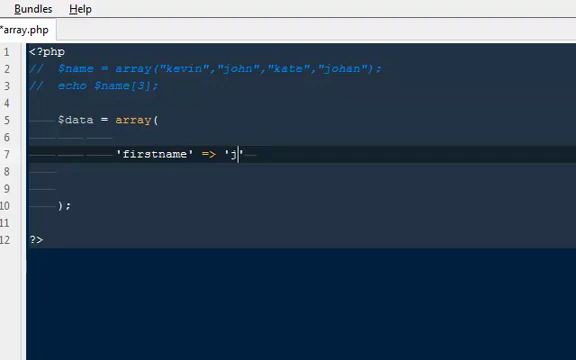
{"action": "type", "text": "ohn"}
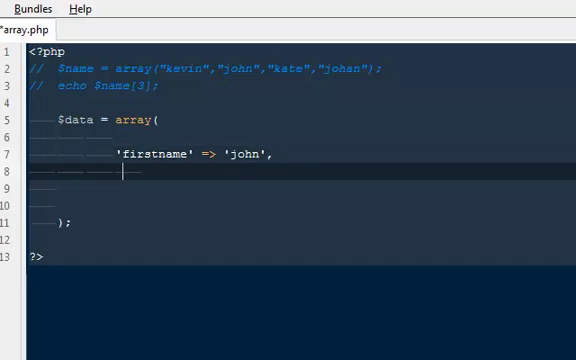
{"action": "type", "text": "'lastname'"}
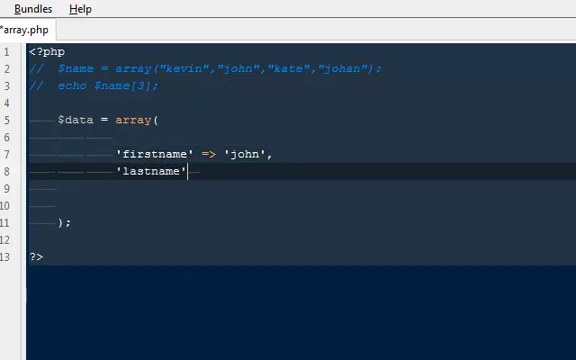
{"action": "type", "text": "=> ''"}
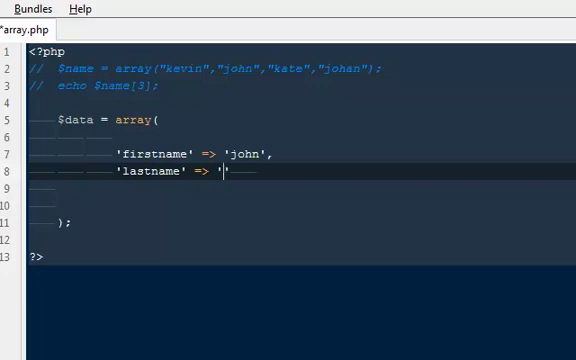
{"action": "type", "text": "wlash"}
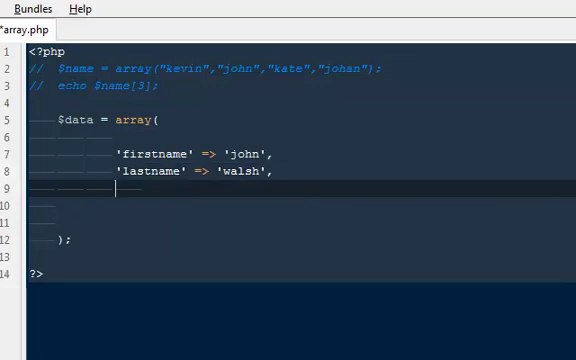
{"action": "type", "text": "'"}
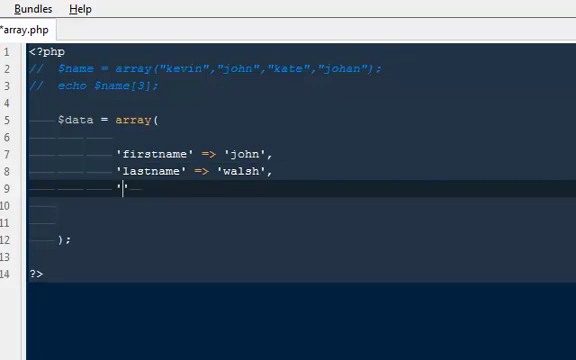
{"action": "type", "text": "'email' =>"}
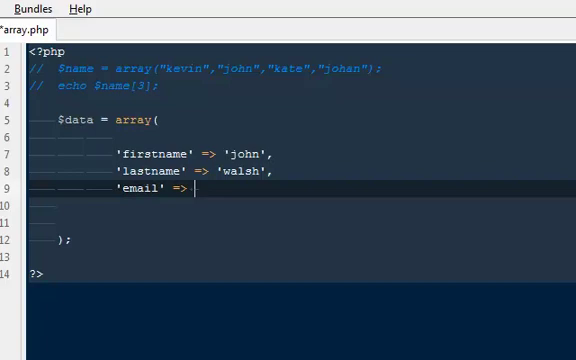
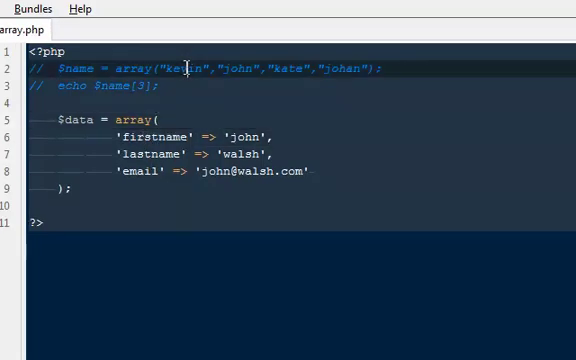
Select inside the array to compact it onto lines 5–9 before starting line 11
{"action": "double_click", "coordinate": [239, 68]}
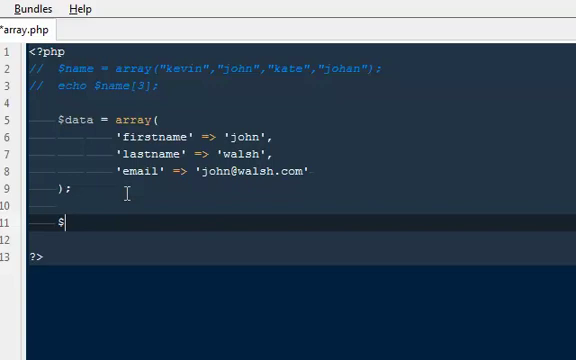
Write echo $data['firstname']; on line 11 and save array.php
{"action": "type", "text": "data"}
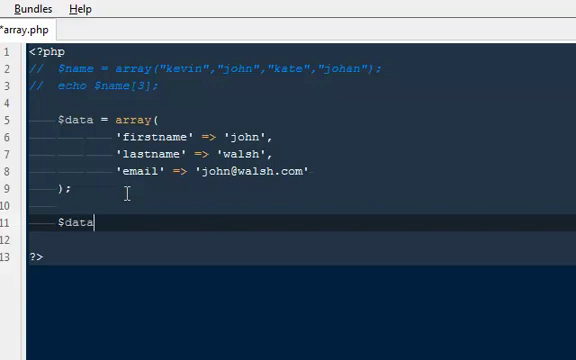
{"action": "type", "text": "['"}
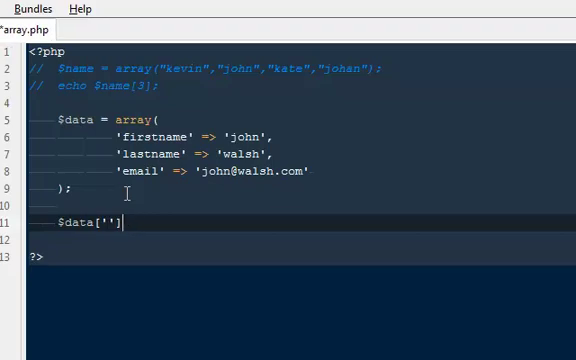
{"action": "type", "text": ";"}
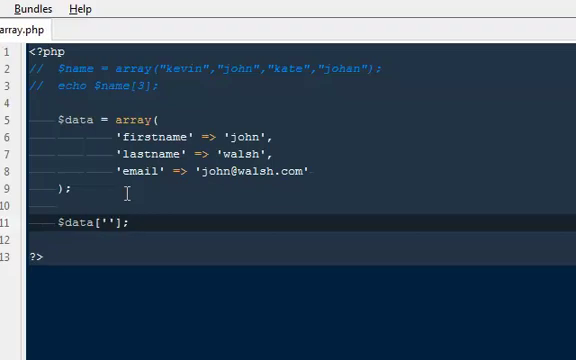
{"action": "type", "text": "firstnam"}
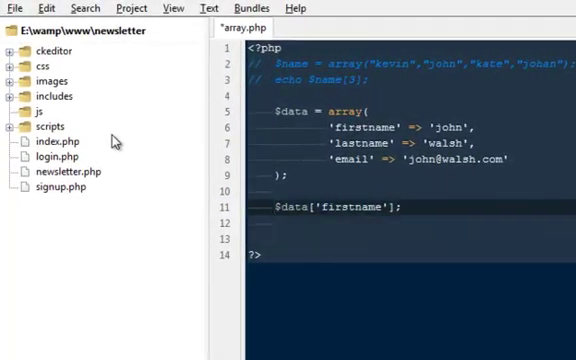
{"action": "type", "text": "echo"}
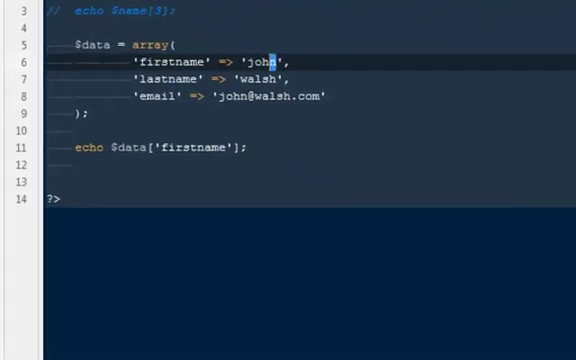
{"action": "type", "text": "Kate"}
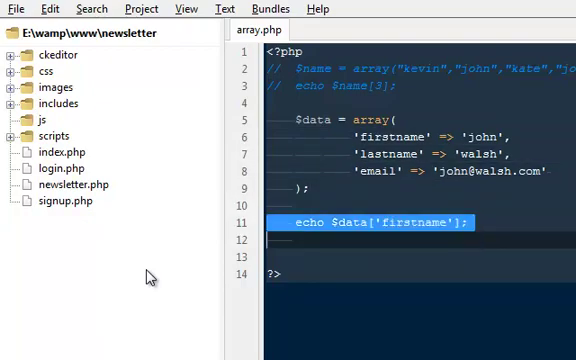
Replace the echo line with extract($data); on line 11
{"action": "key", "text": "Delete"}
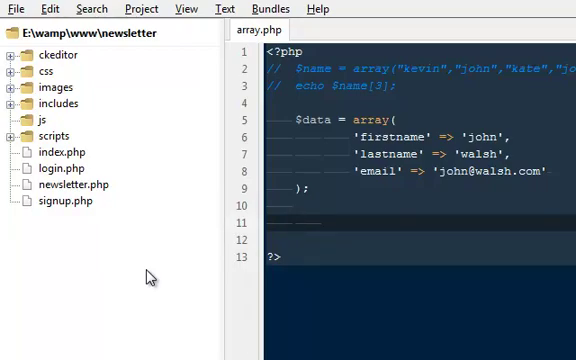
{"action": "type", "text": "ext"}
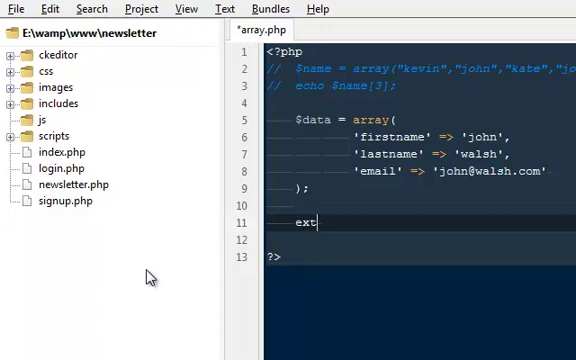
{"action": "type", "text": "ract("}
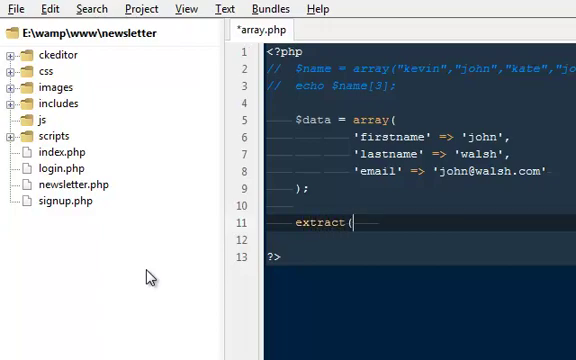
{"action": "type", "text": ")"}
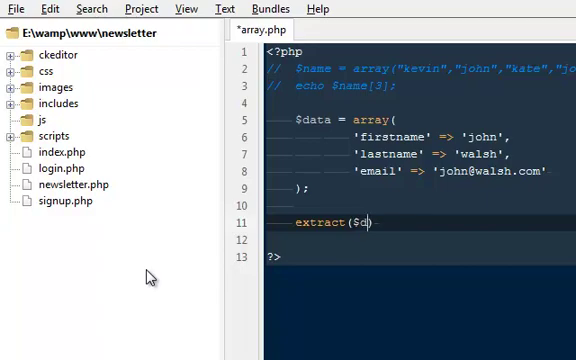
{"action": "type", "text": "ata);"}
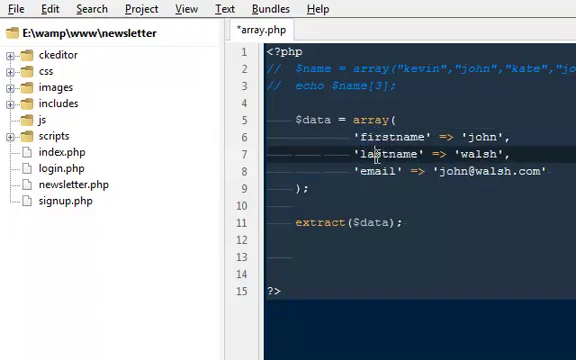
Write echo $firstname; on line 13 and highlight the matching 'firstname' array key
{"action": "double_click", "coordinate": [375, 173]}
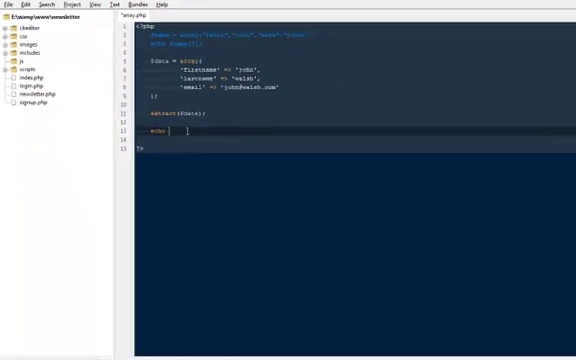
{"action": "type", "text": "$firstname;"}
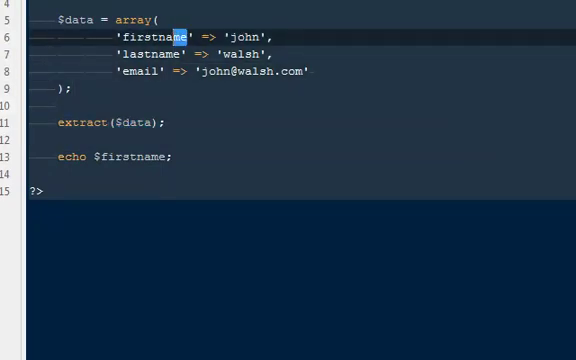
{"action": "double_click", "coordinate": [148, 36]}
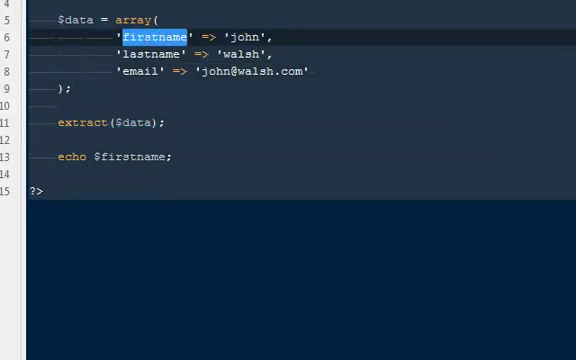